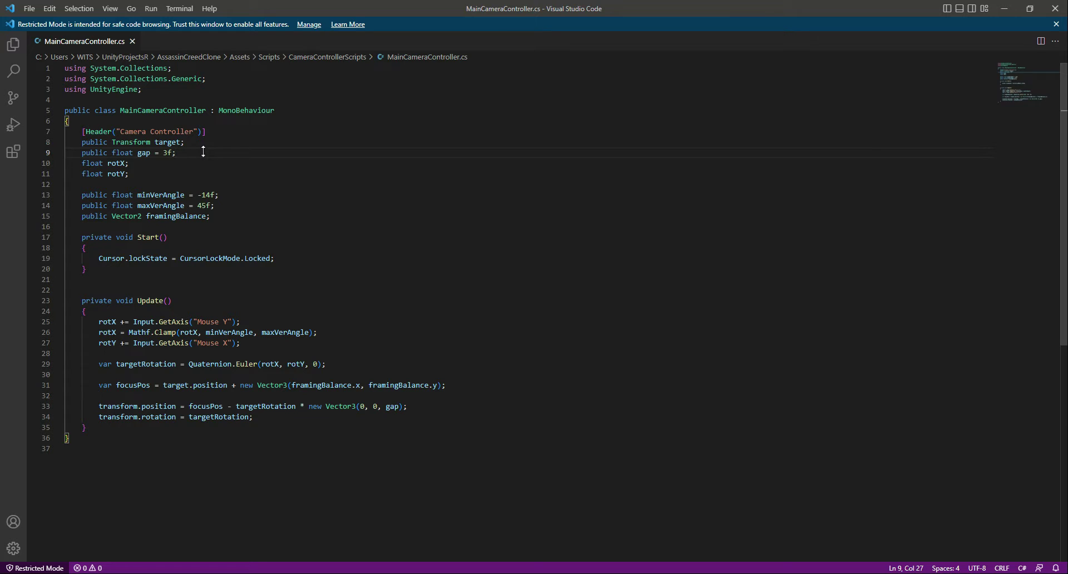
# Step: Add the field 'public float rotSpeed = 3f;' on a new line below gap
pyautogui.press('Enter')
pyautogui.write('public floa')
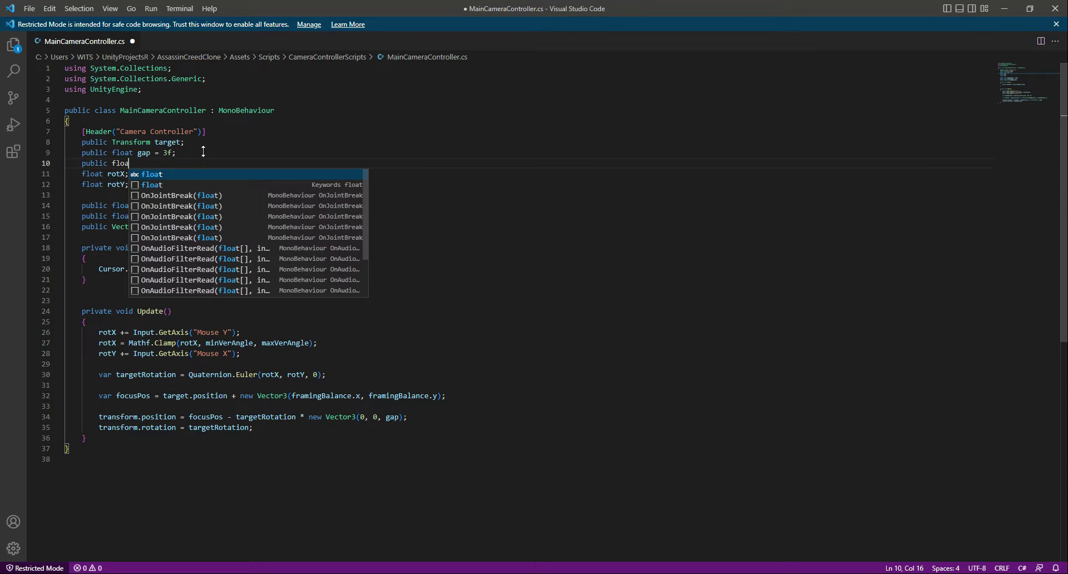
pyautogui.write('rot')
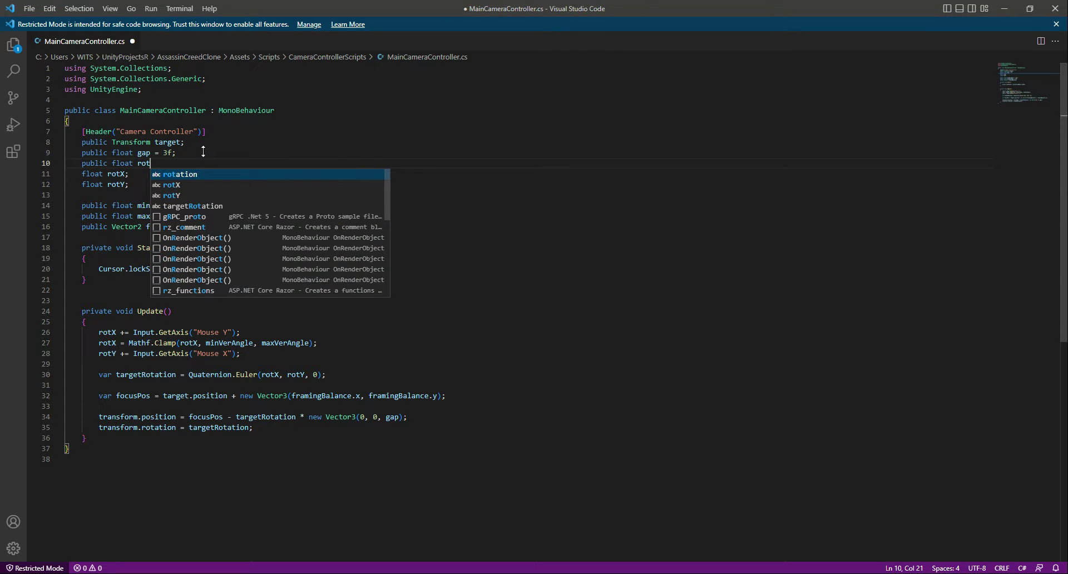
pyautogui.write('Speed =')
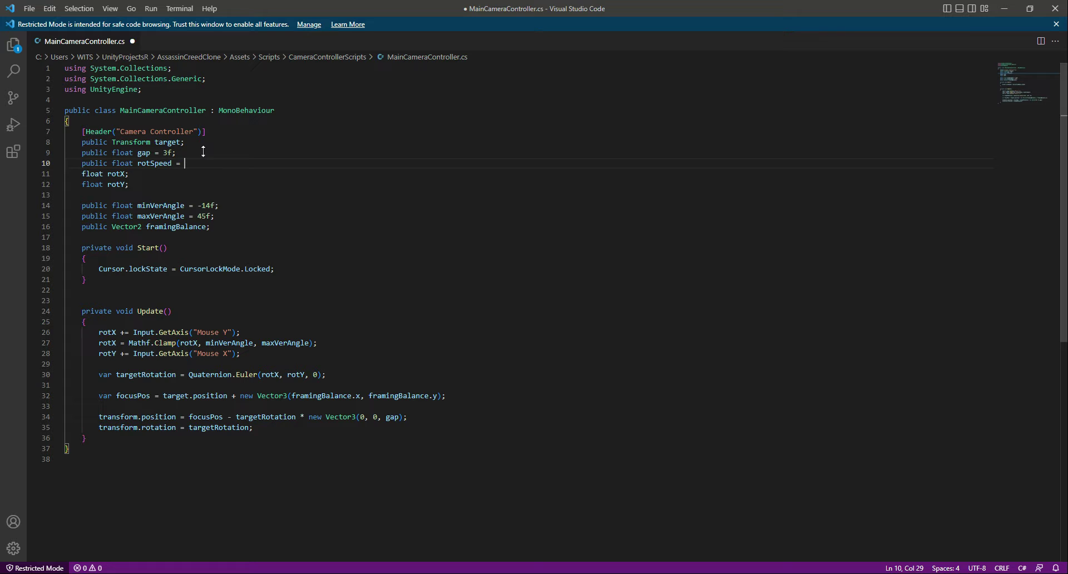
pyautogui.write('3')
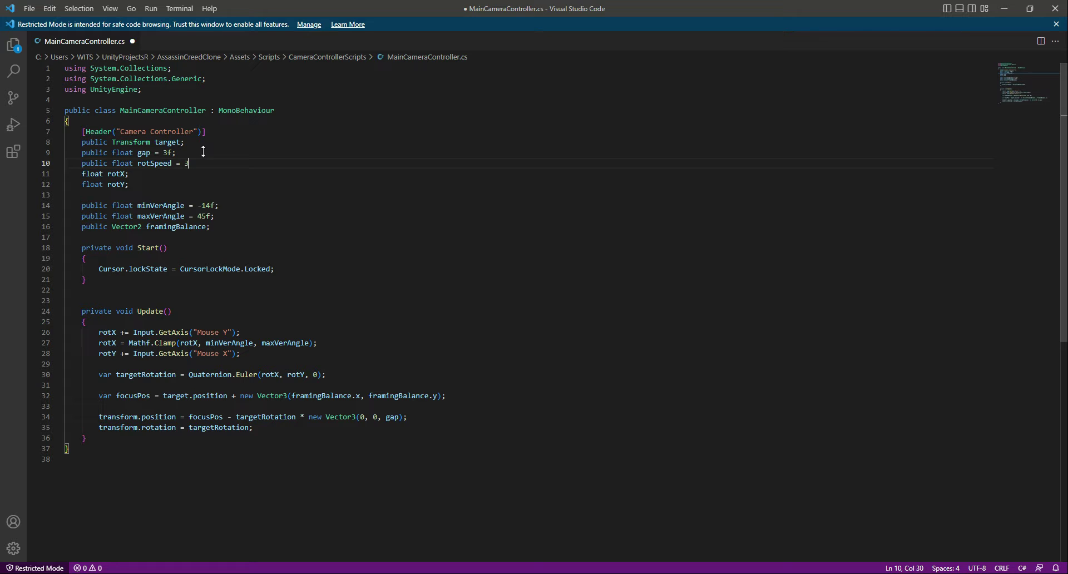
pyautogui.write('f;')
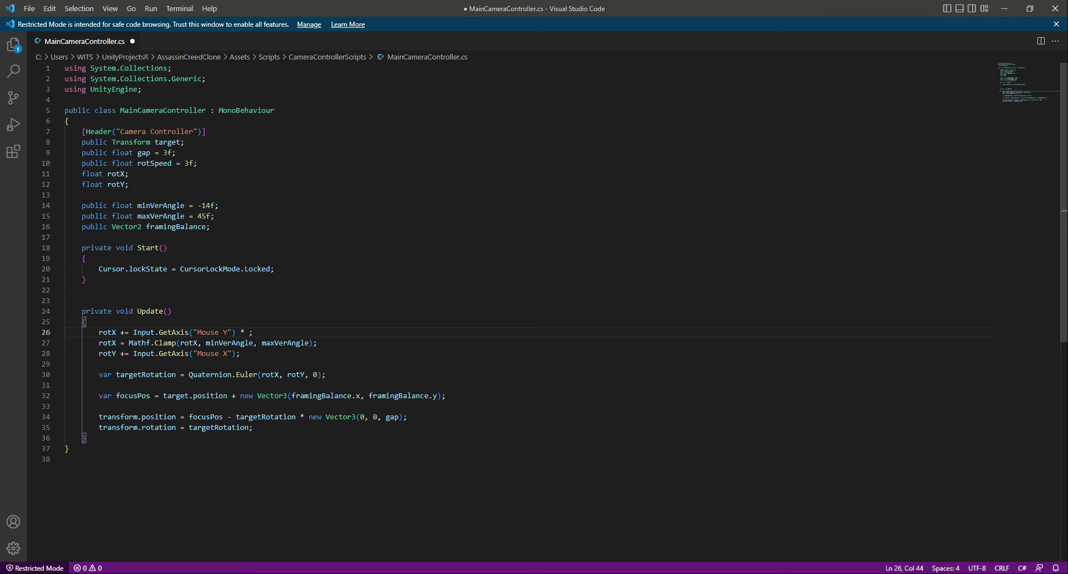
# Step: Multiply the Mouse Y and Mouse X GetAxis inputs by rotSpeed and save MainCameraController.cs
pyautogui.write('rot')
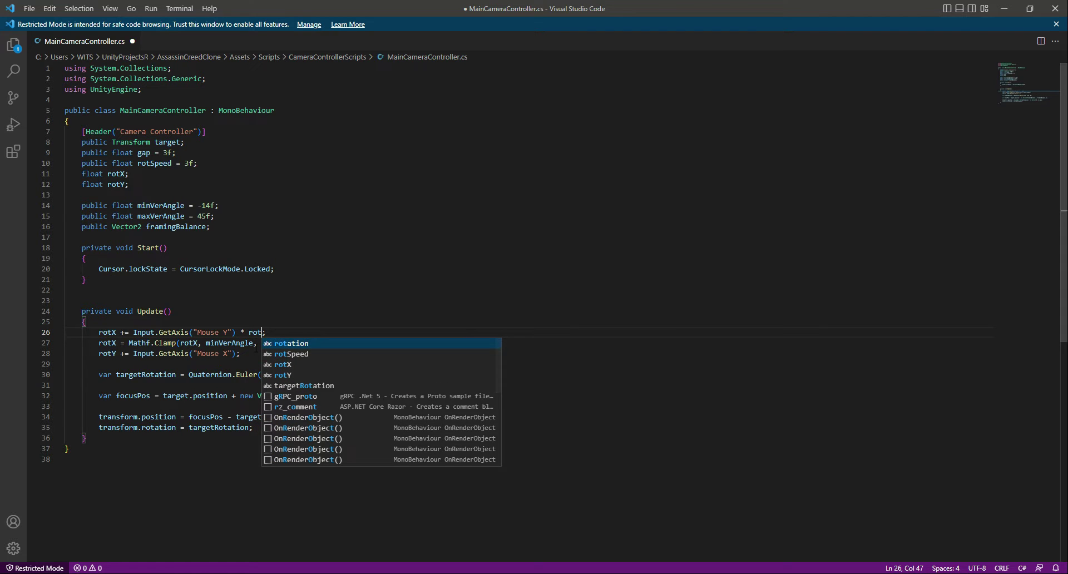
pyautogui.press('Tab')
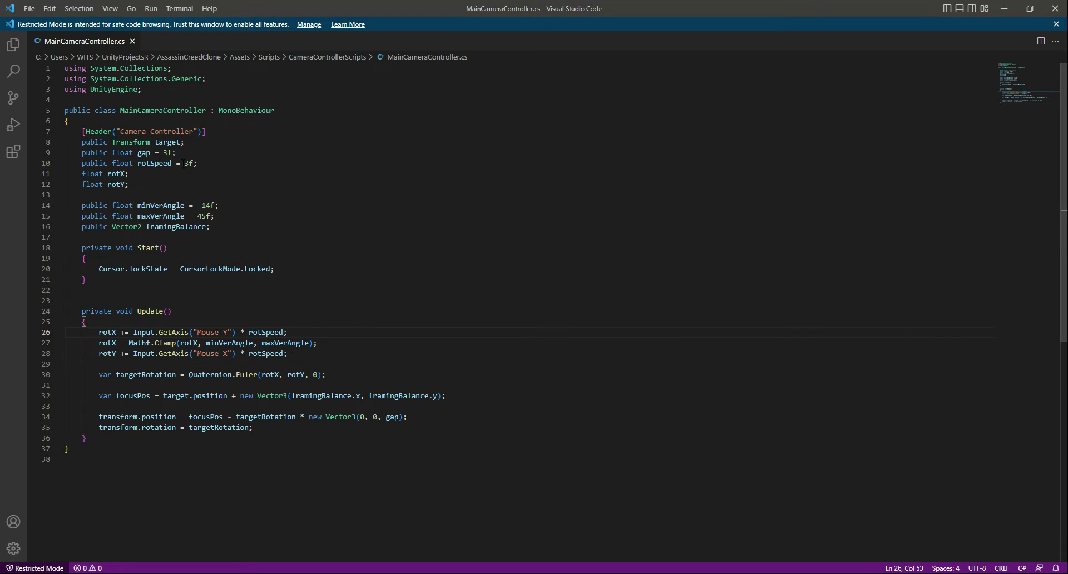
pyautogui.click(197, 164)
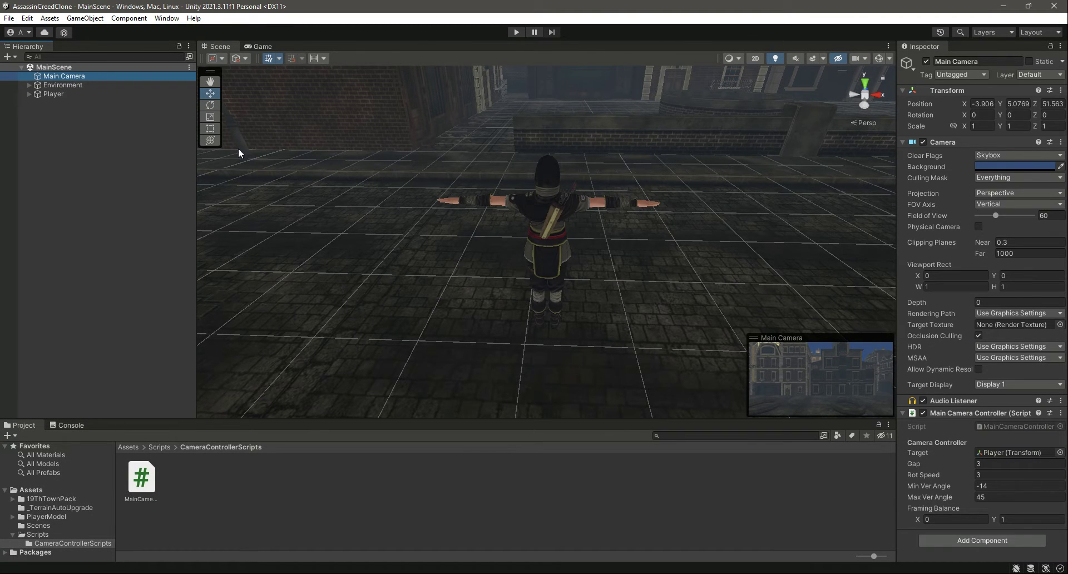
pyautogui.moveTo(572, 76)
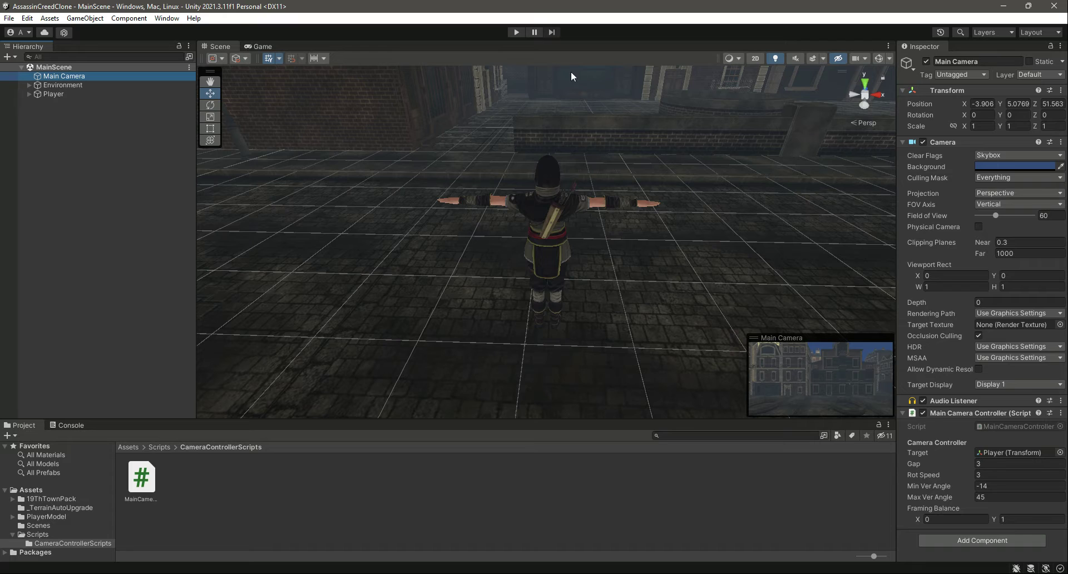
# Step: Enter play mode to run the town street scene in the Game view
pyautogui.click(261, 46)
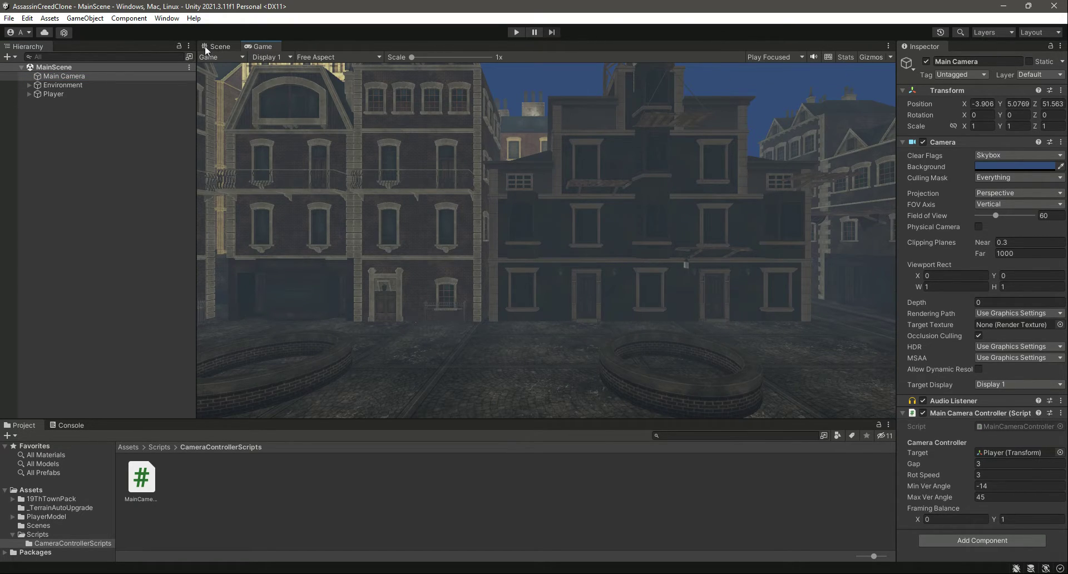
# Step: Test camera rotation while lowering Rot Speed live from 3 to 1, settling on 2
pyautogui.click(219, 46)
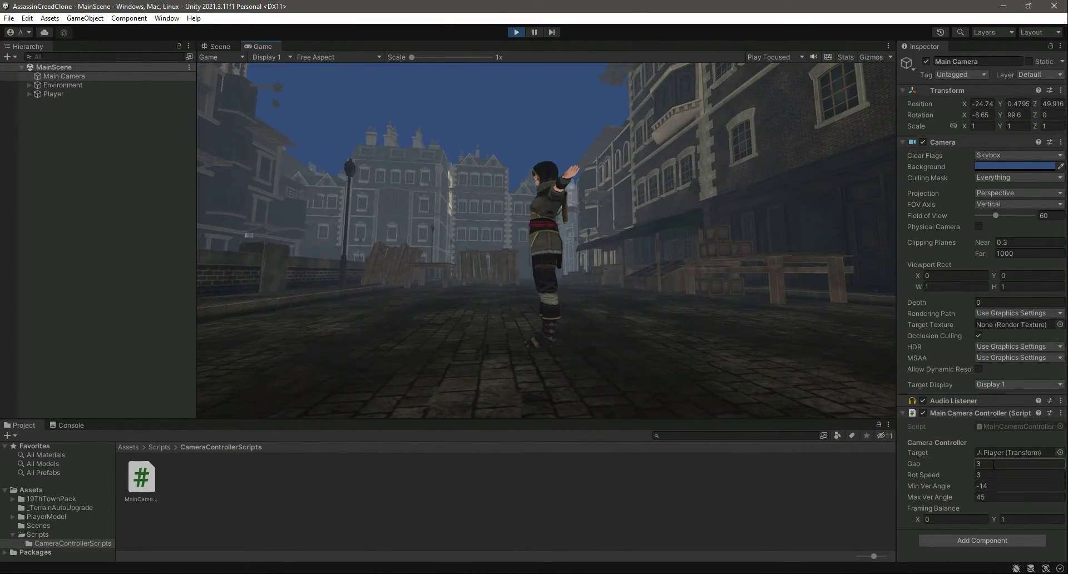
pyautogui.click(1018, 475)
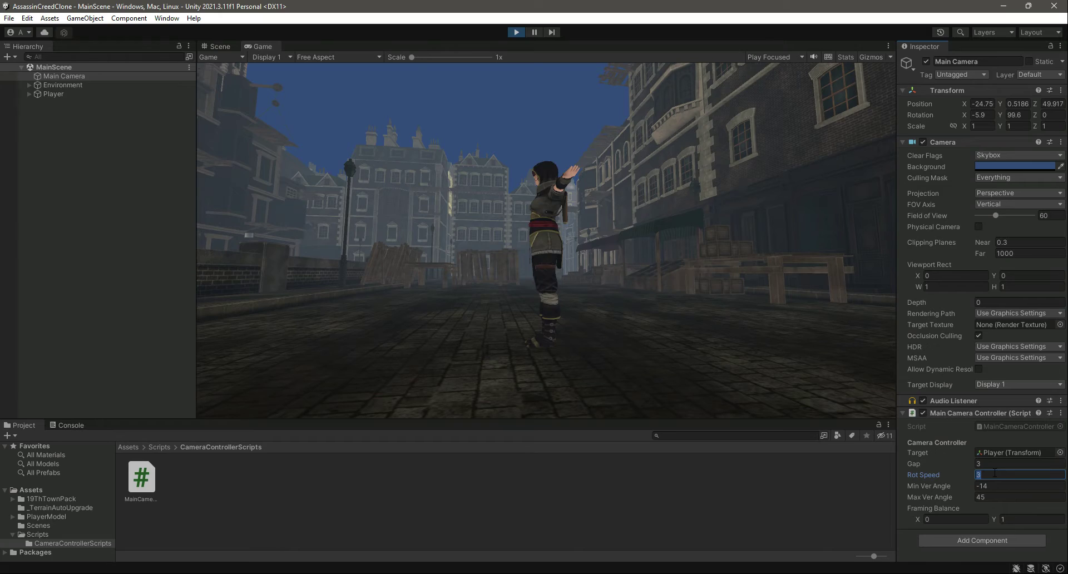
pyautogui.write('1')
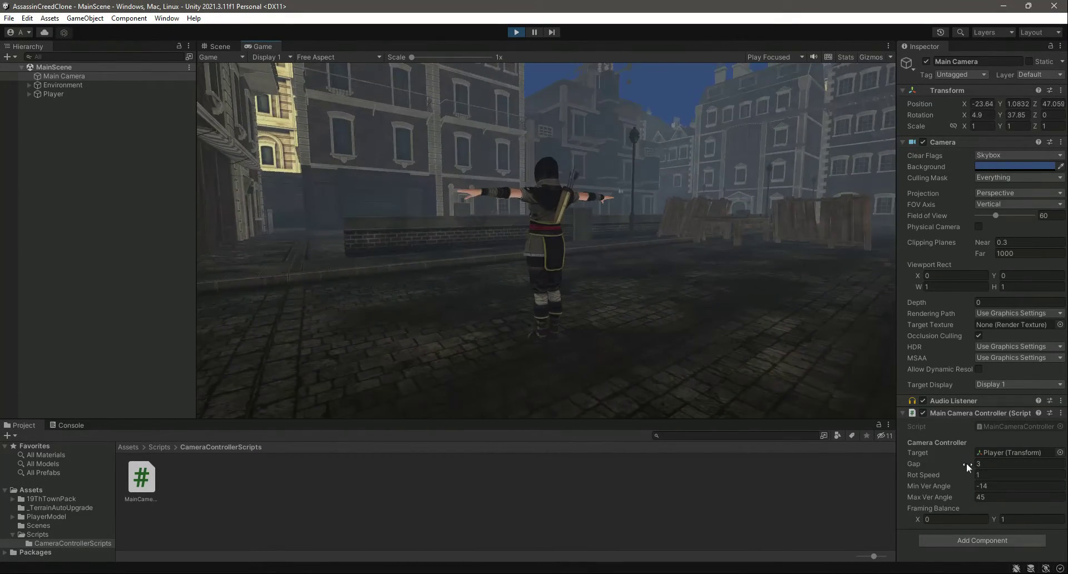
pyautogui.click(1019, 474)
pyautogui.write('2')
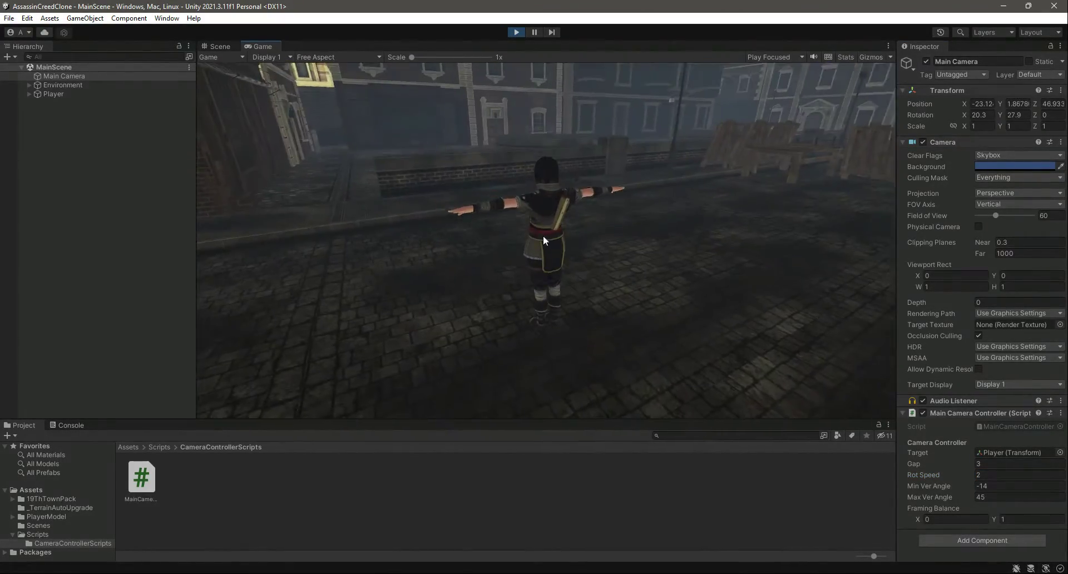
pyautogui.click(219, 46)
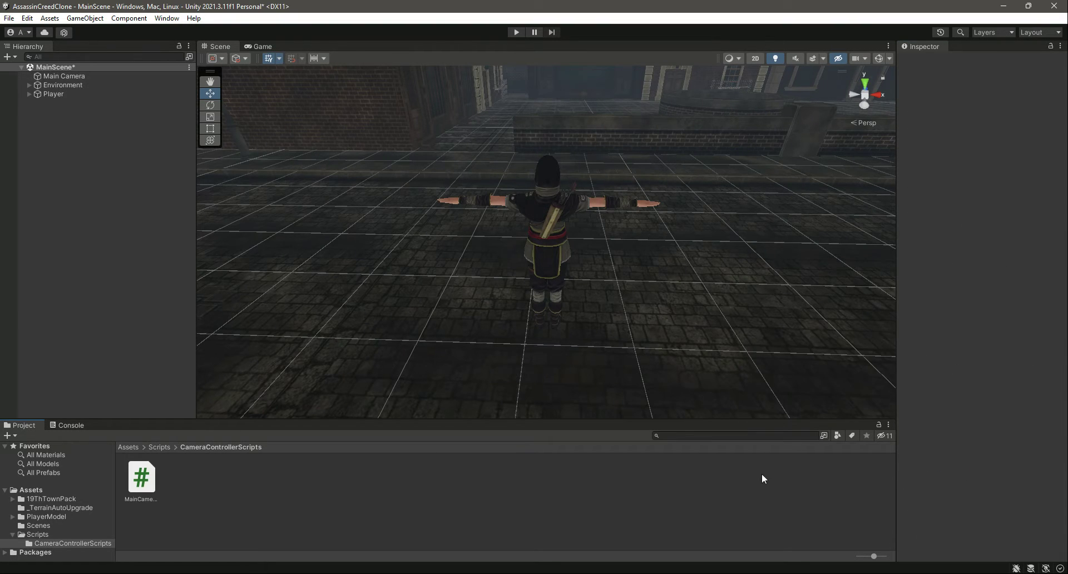
# Step: Select Main Camera in the Hierarchy to view Rot Speed 2 in edit mode
pyautogui.click(64, 76)
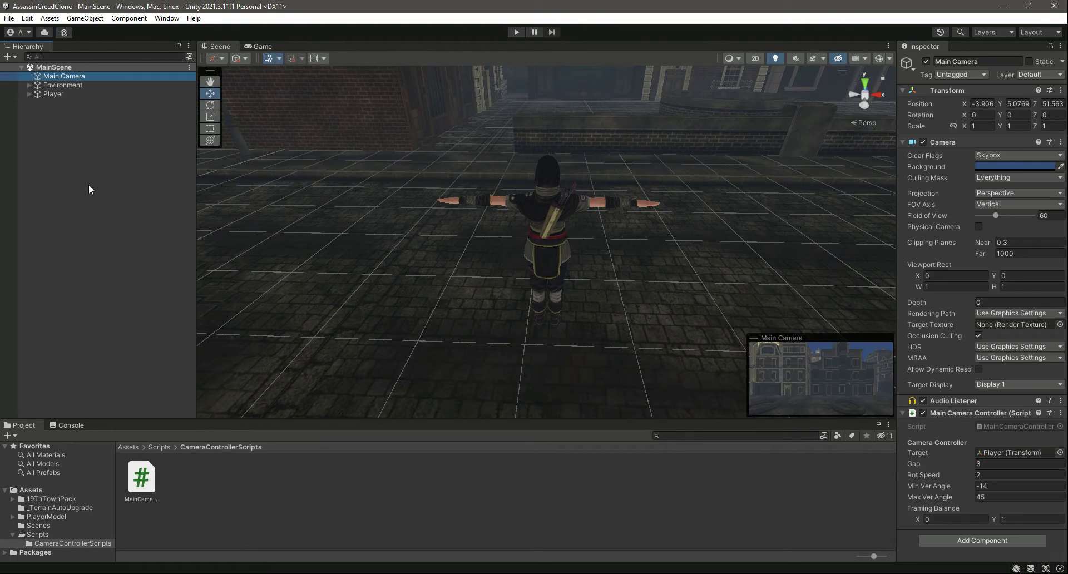
pyautogui.moveTo(213, 178)
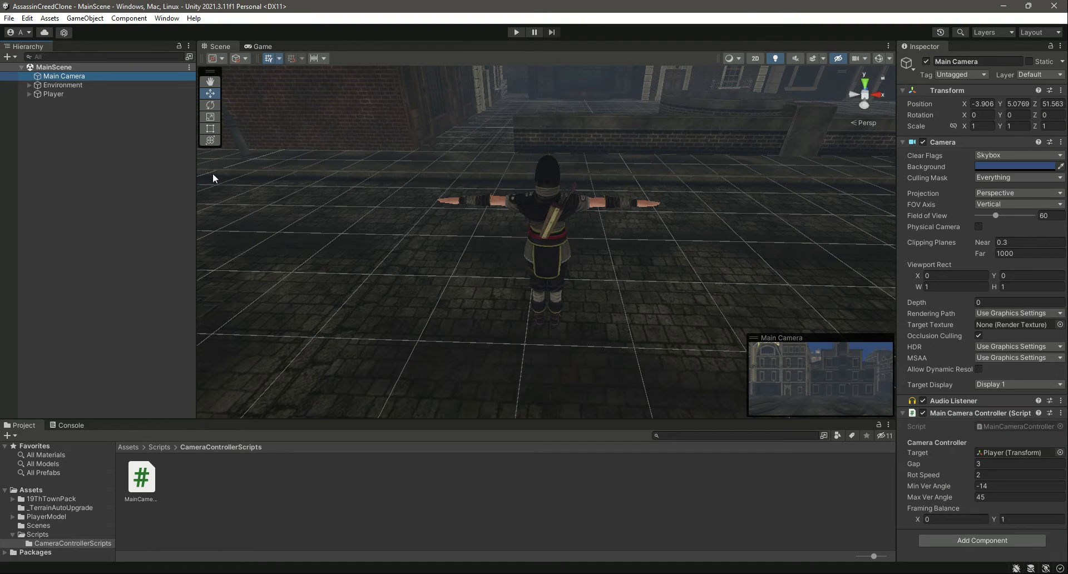